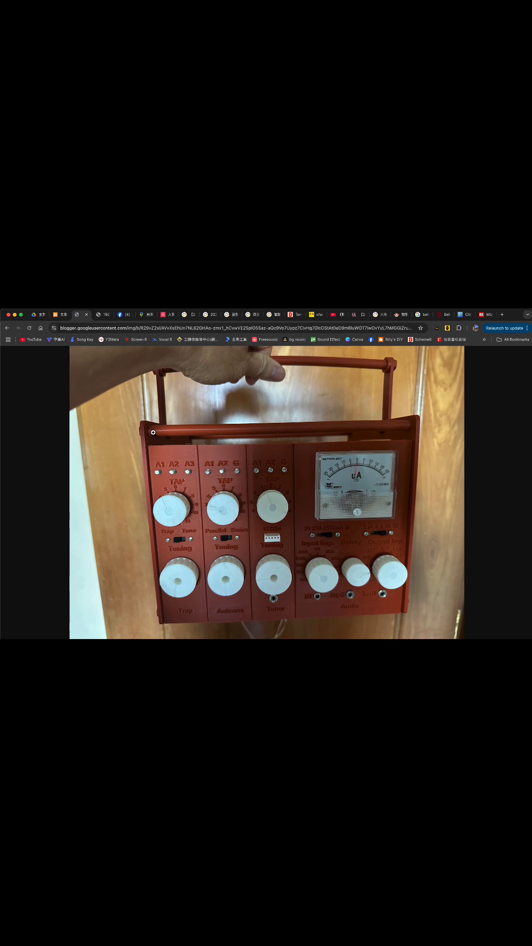
{"action": "mouse_move", "coordinate": [172, 427]}
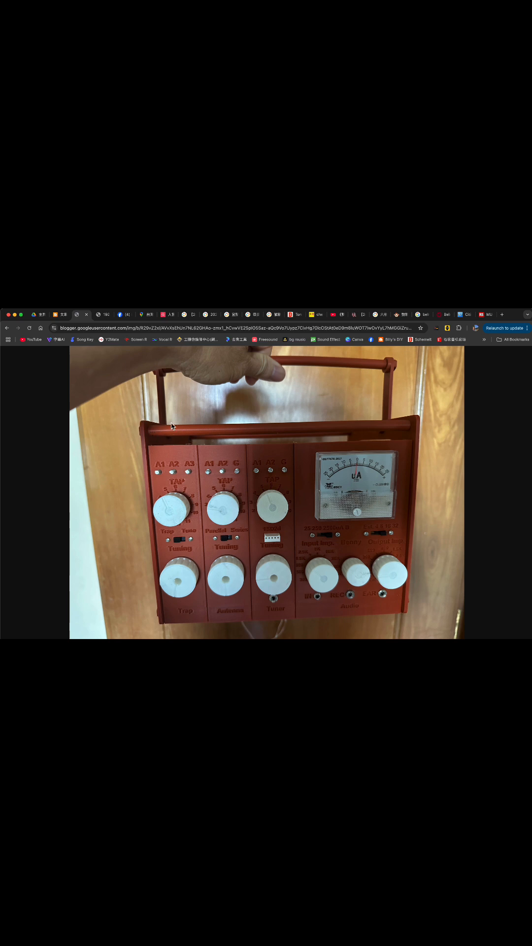
{"action": "mouse_move", "coordinate": [144, 419]}
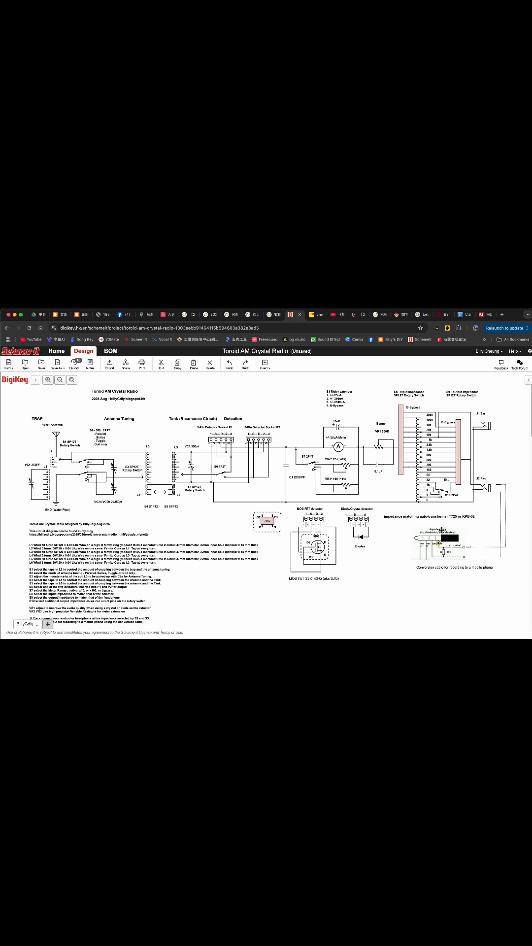
{"action": "mouse_move", "coordinate": [505, 425]}
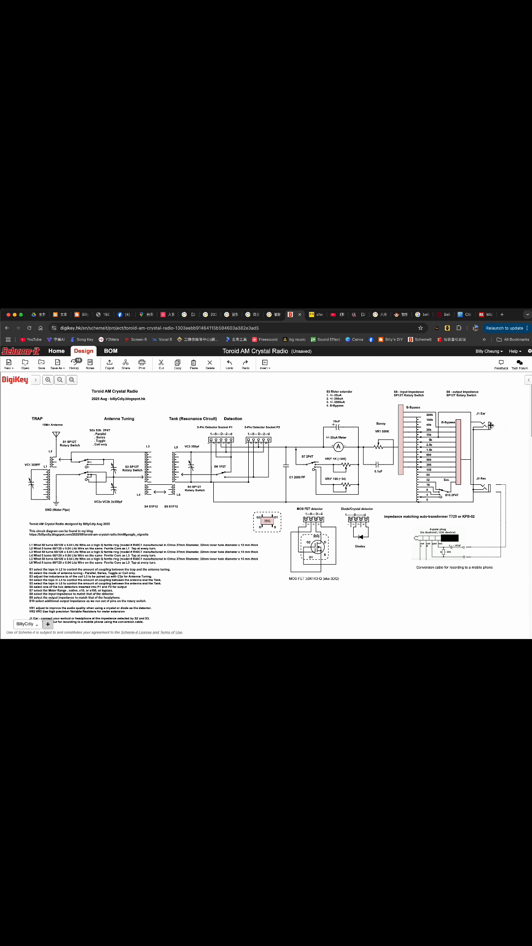
{"action": "mouse_move", "coordinate": [272, 404]}
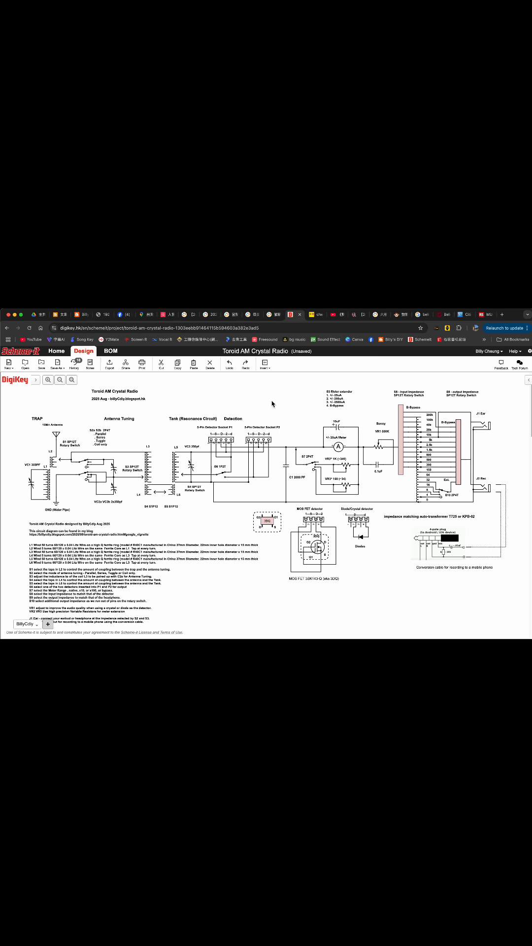